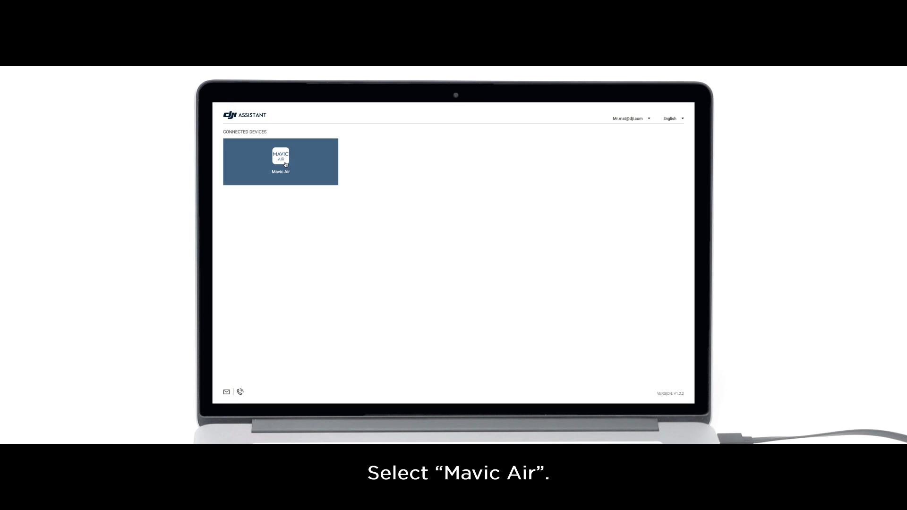
- Select the connected Mavic Air and sign in with the DJI account credentials and verification code
click(281, 160)
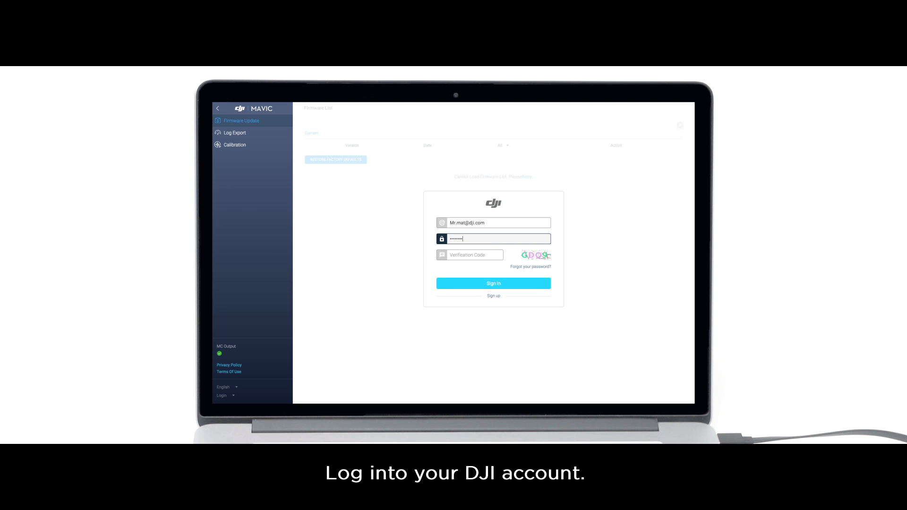
click(493, 284)
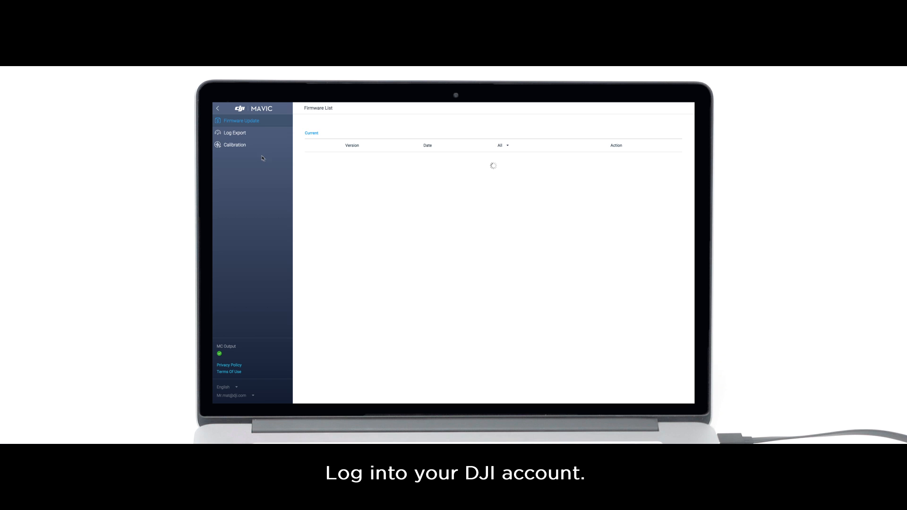
- Start vision sensor calibration from the left menu and advance the tutorial into forward camera calibration
click(235, 145)
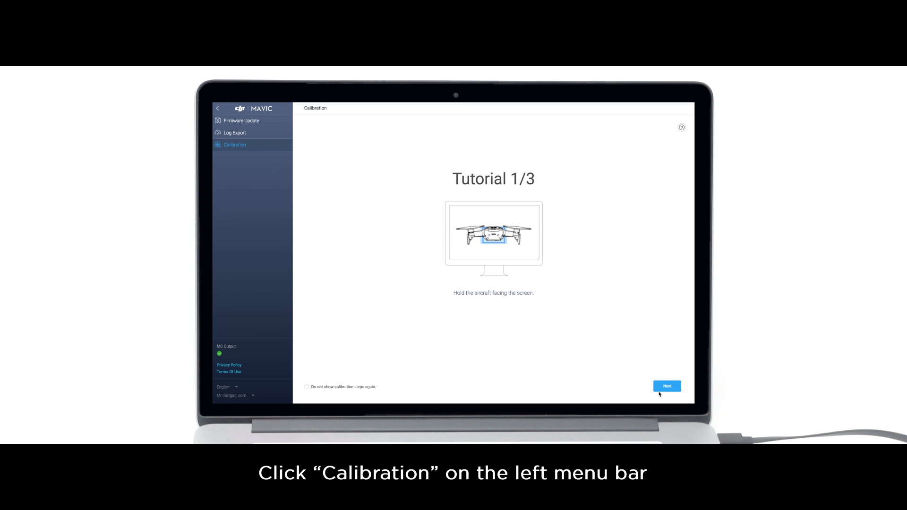
click(666, 386)
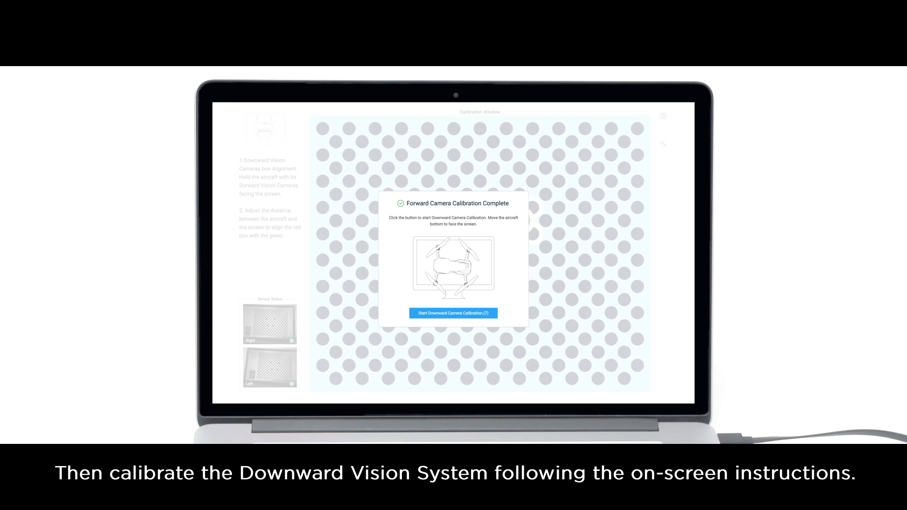
- Launch downward camera calibration from the Forward Camera Calibration Complete dialog
click(452, 313)
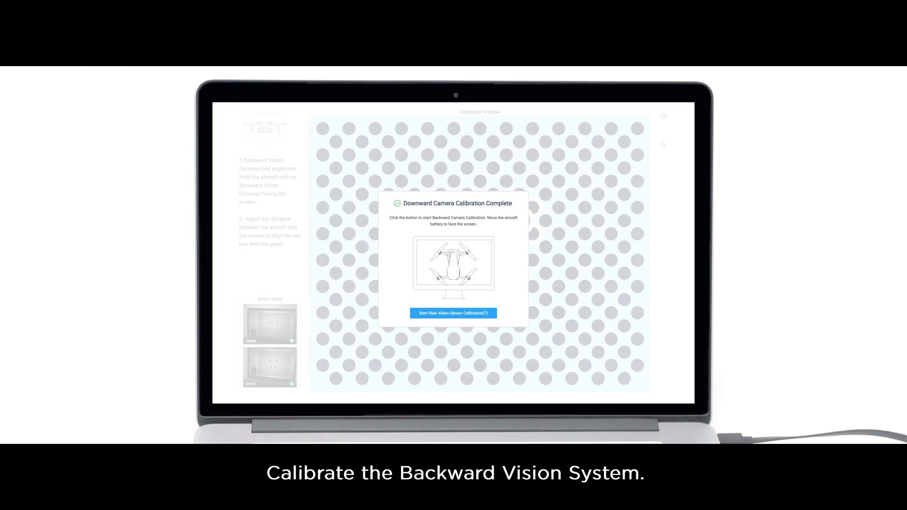
- Launch rear vision sensor calibration from the Downward Camera Calibration Complete dialog
click(452, 313)
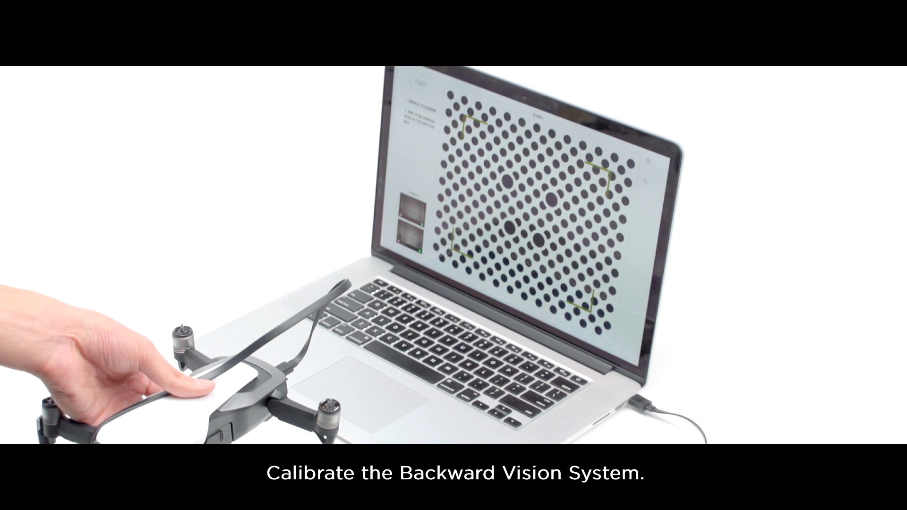